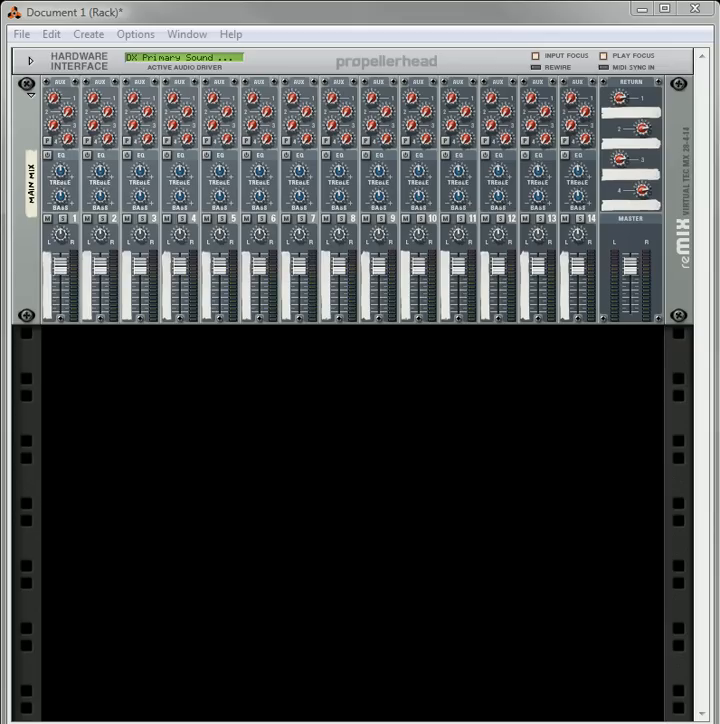
mouse_move(247, 428)
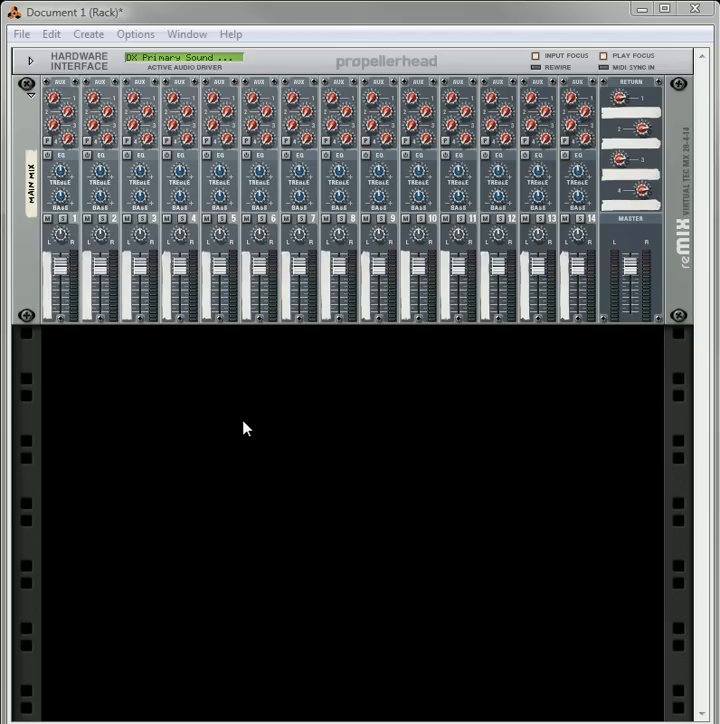
mouse_move(233, 431)
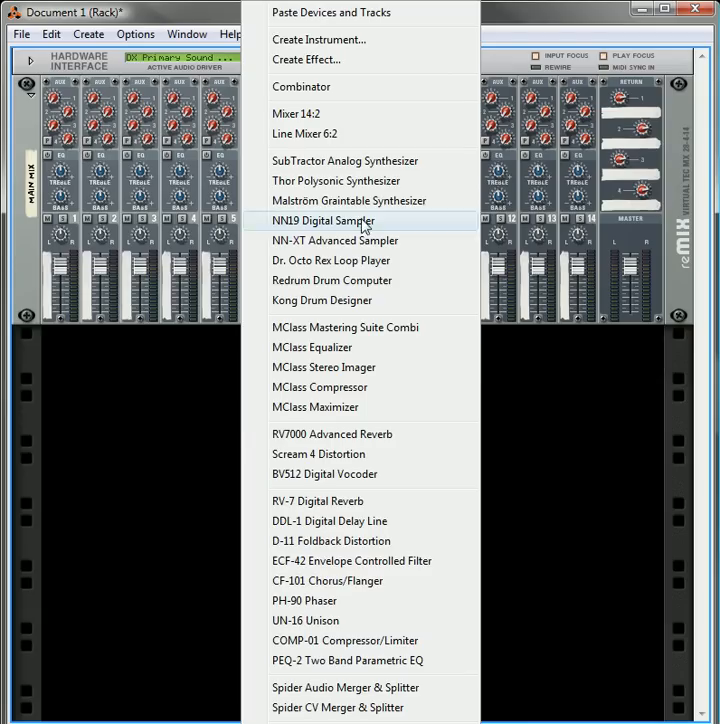
Add a Thor synthesizer and set its noise oscillator's Mod amount to 91
left_click(337, 181)
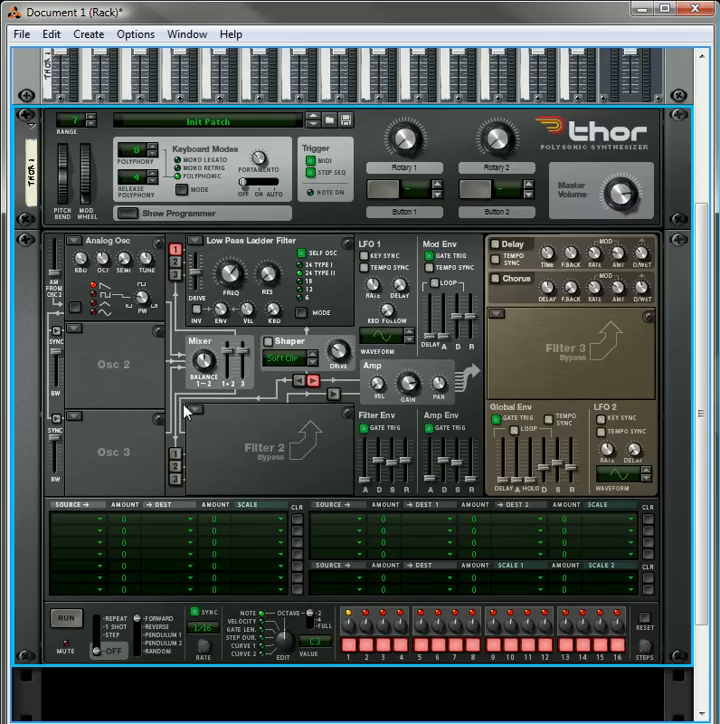
mouse_move(78, 248)
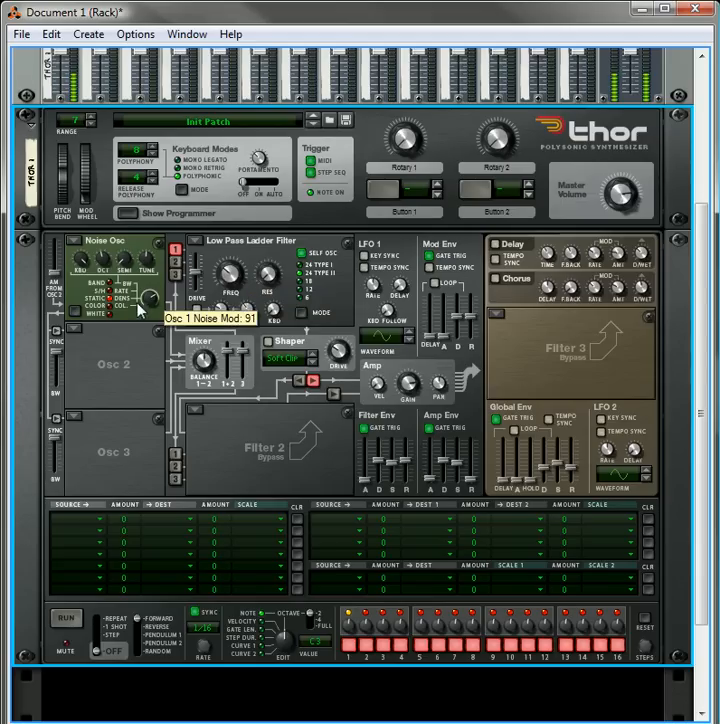
left_click_drag(150, 300, 150, 290)
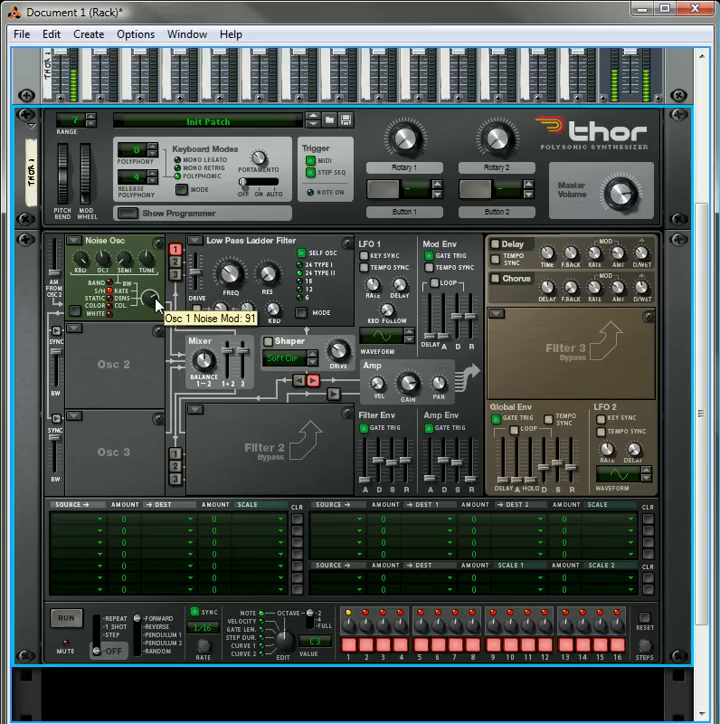
left_click_drag(157, 300, 165, 295)
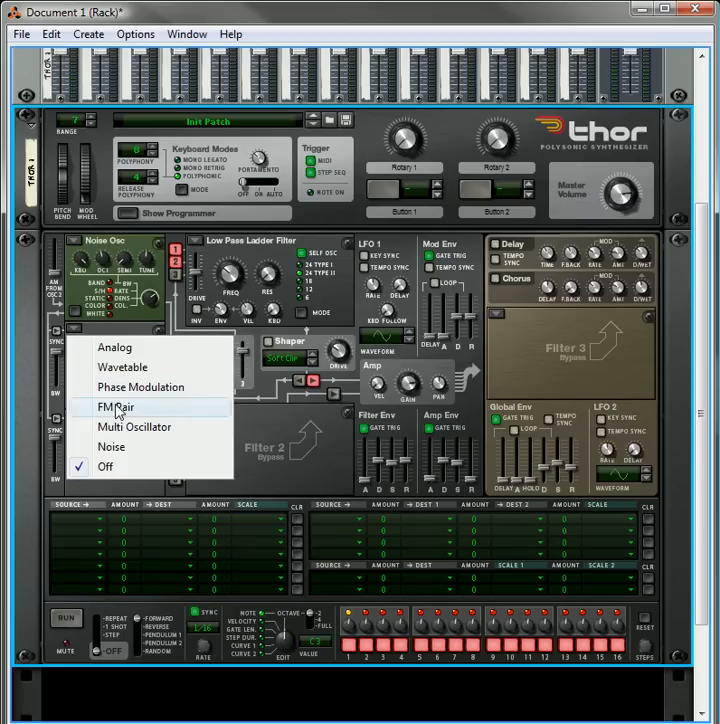
Make Osc 2 an FM Pair and set Filter 1's cutoff to about 576 Hz
left_click(117, 407)
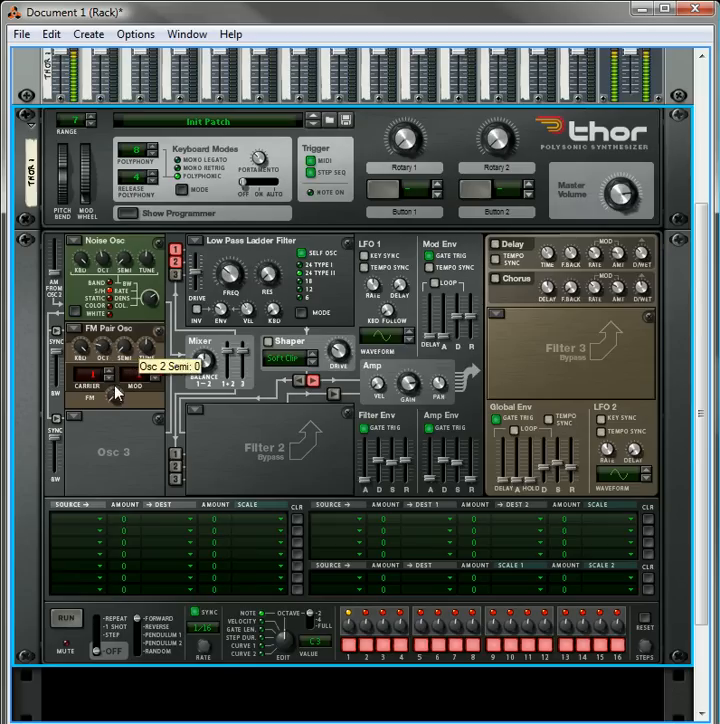
mouse_move(222, 296)
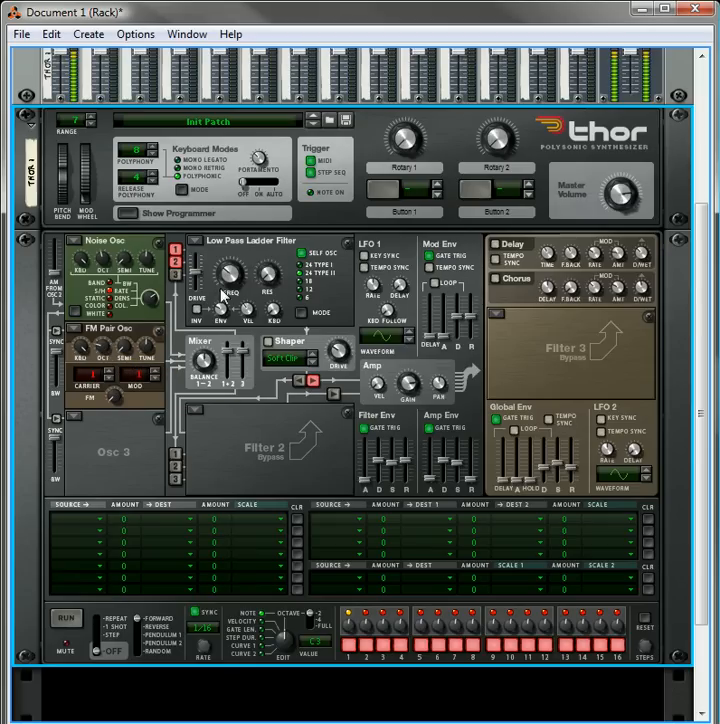
mouse_move(228, 280)
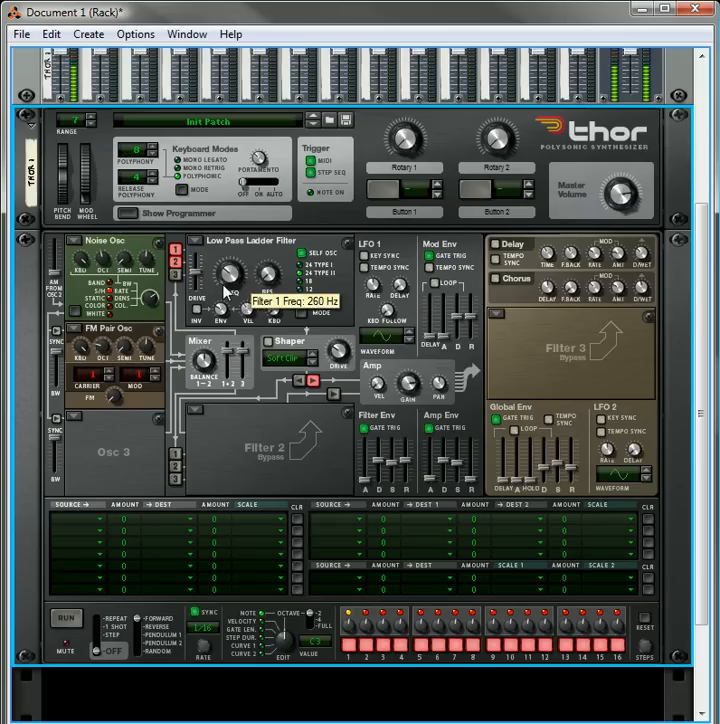
left_click_drag(228, 285, 228, 300)
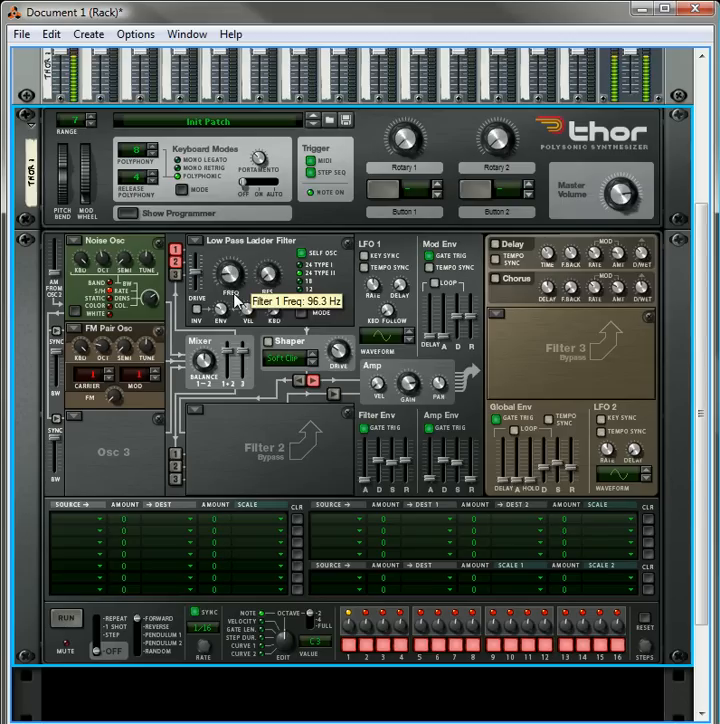
left_click_drag(230, 290, 240, 270)
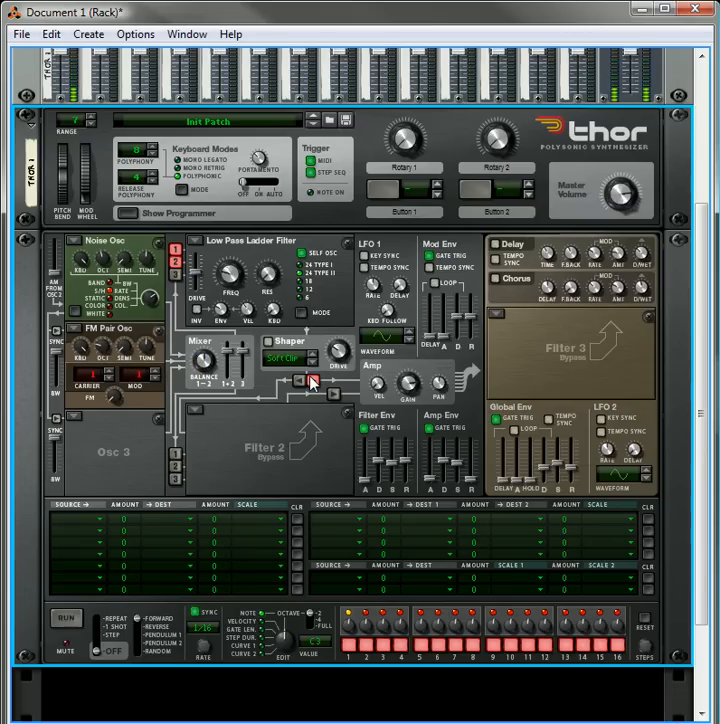
mouse_move(235, 323)
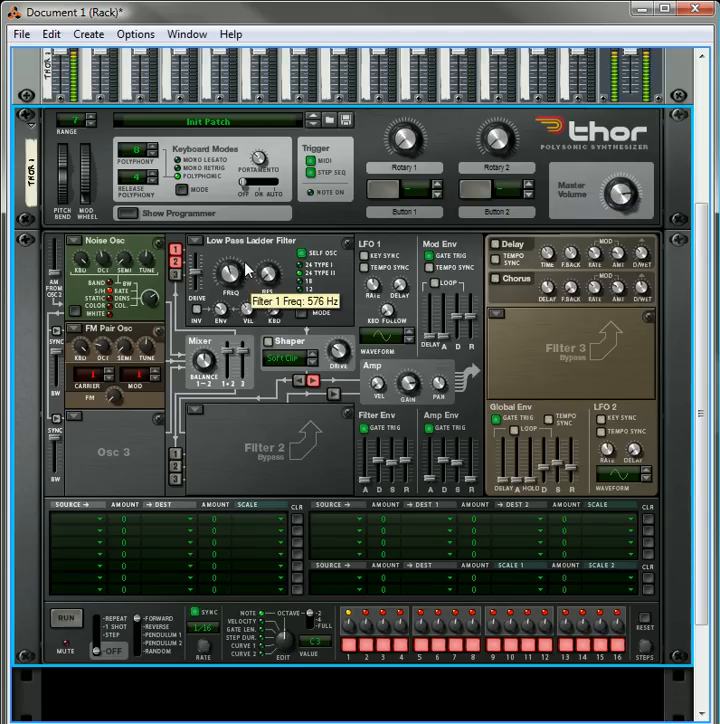
mouse_move(320, 576)
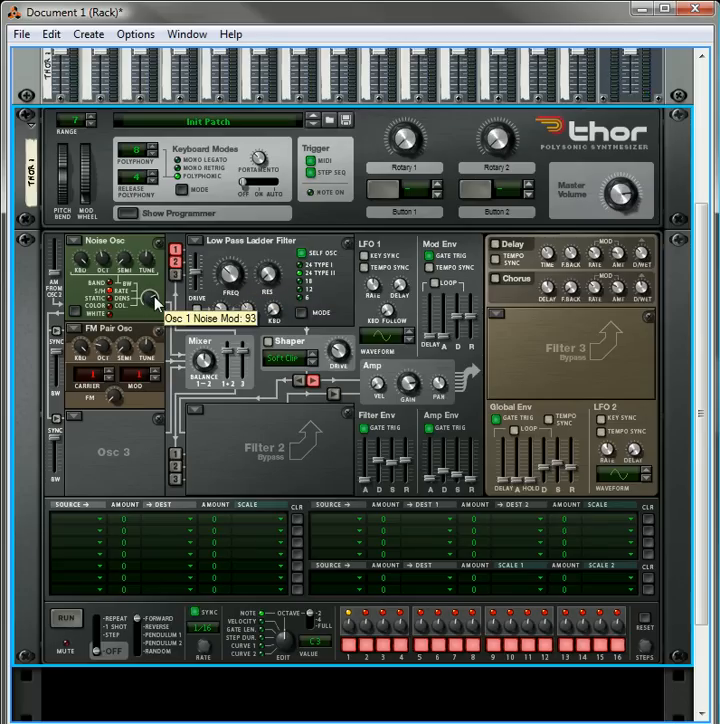
mouse_move(377, 467)
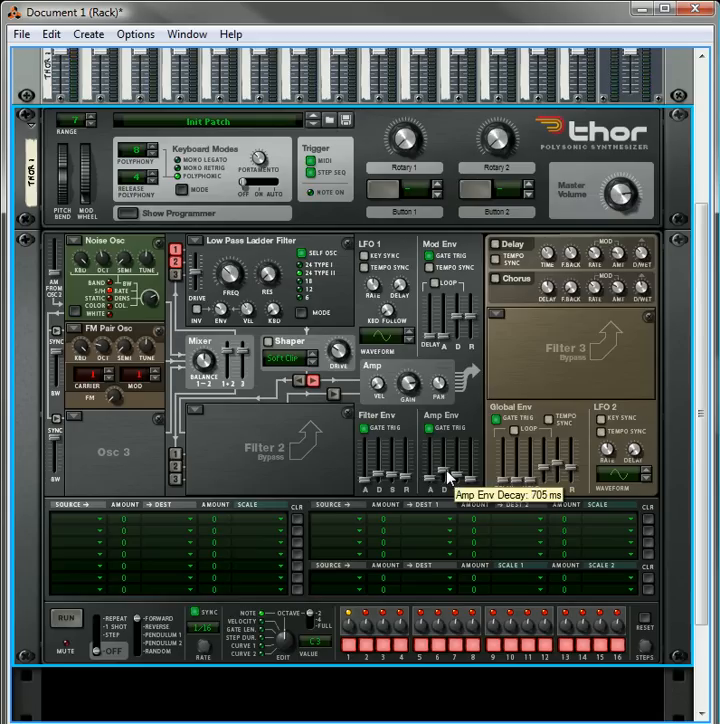
Lengthen Thor's amp envelope decay to about 884 ms
left_click_drag(448, 450, 448, 470)
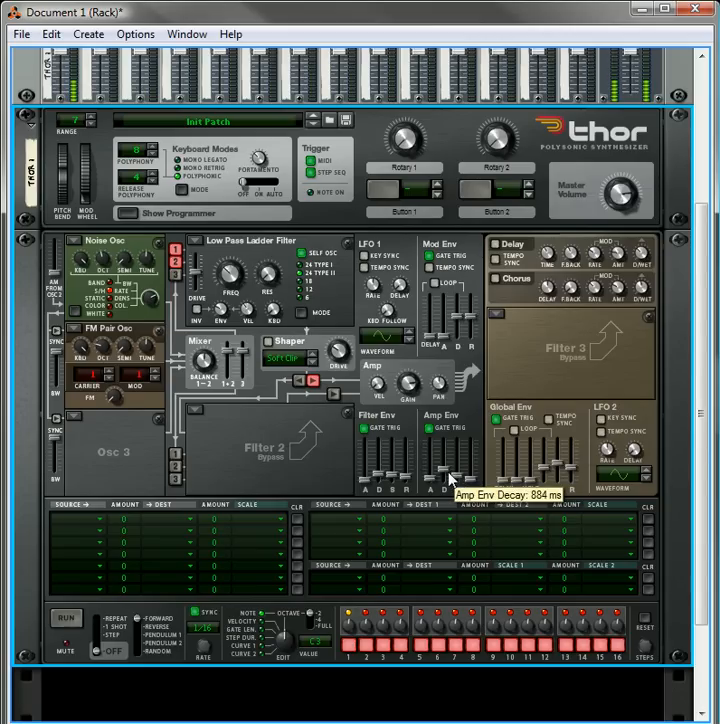
left_click_drag(452, 470, 452, 490)
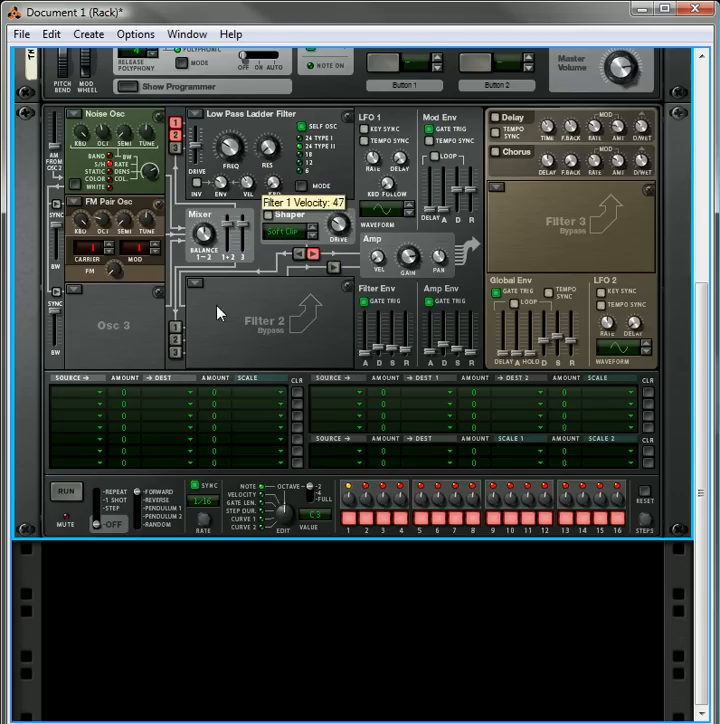
Add an MClass Compressor below Thor, adjust its input gain and set the ratio to about 3.82:1
right_click(220, 313)
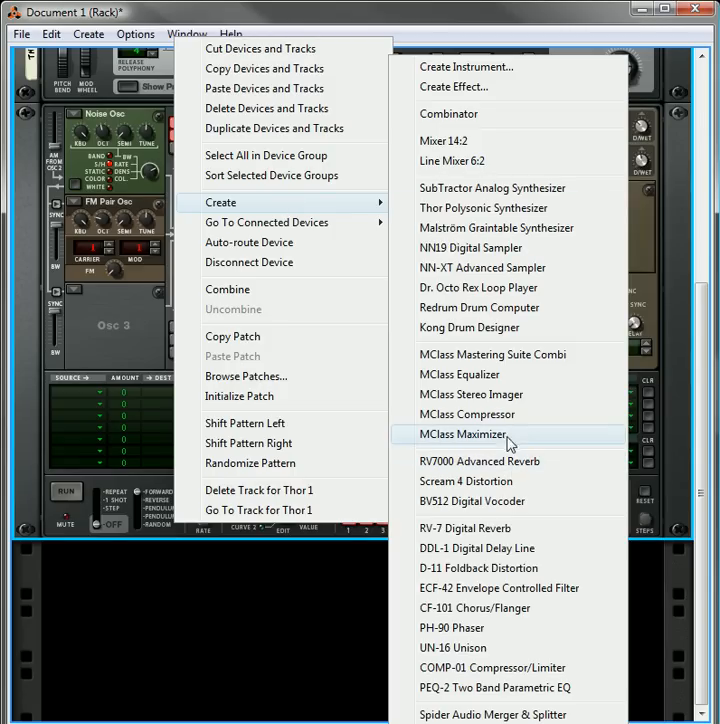
left_click(467, 413)
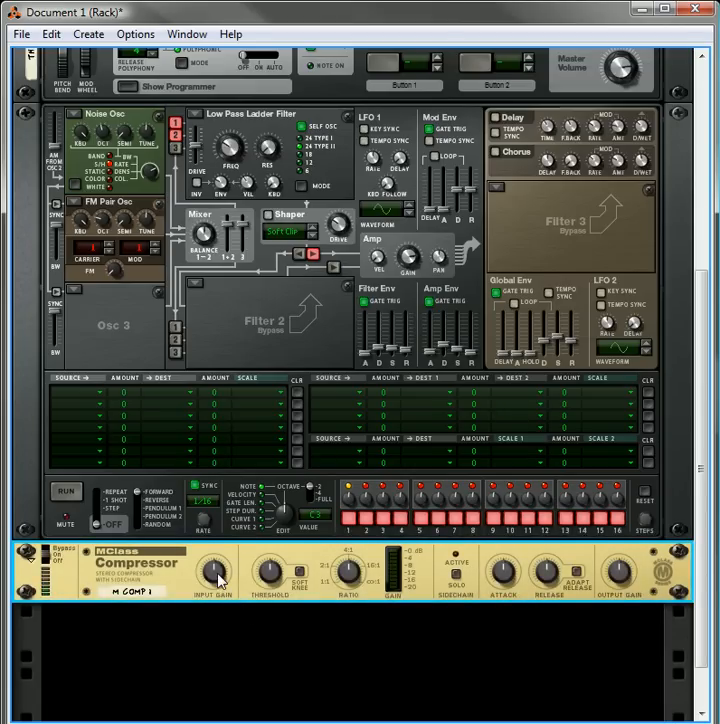
left_click_drag(212, 570, 225, 568)
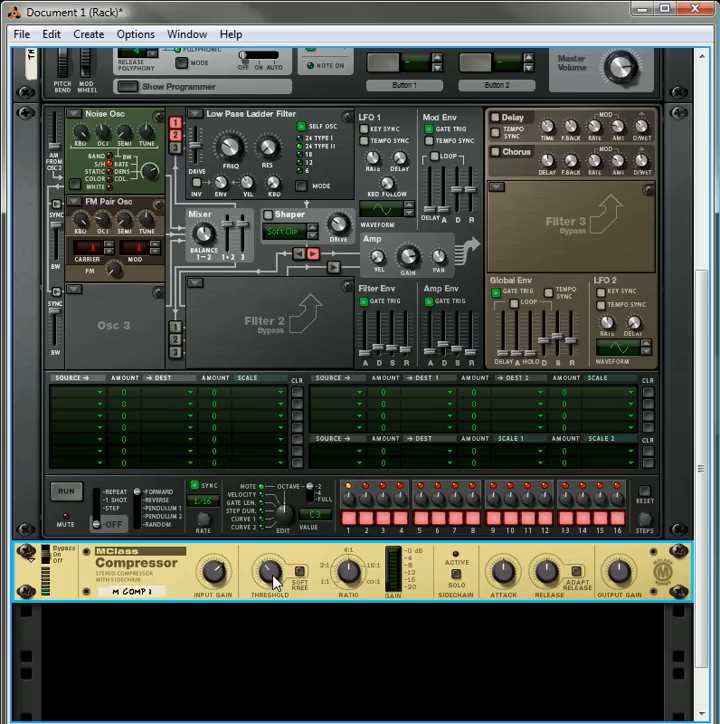
mouse_move(504, 580)
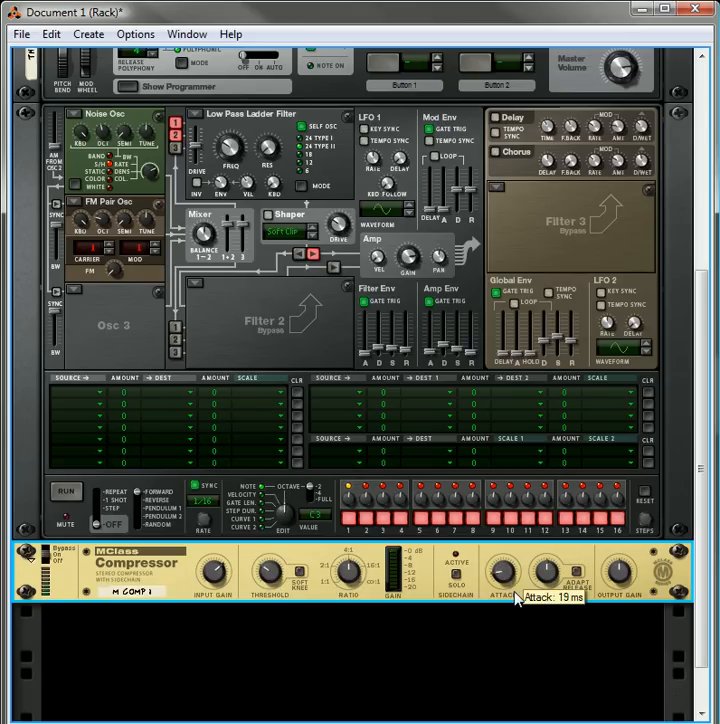
mouse_move(535, 595)
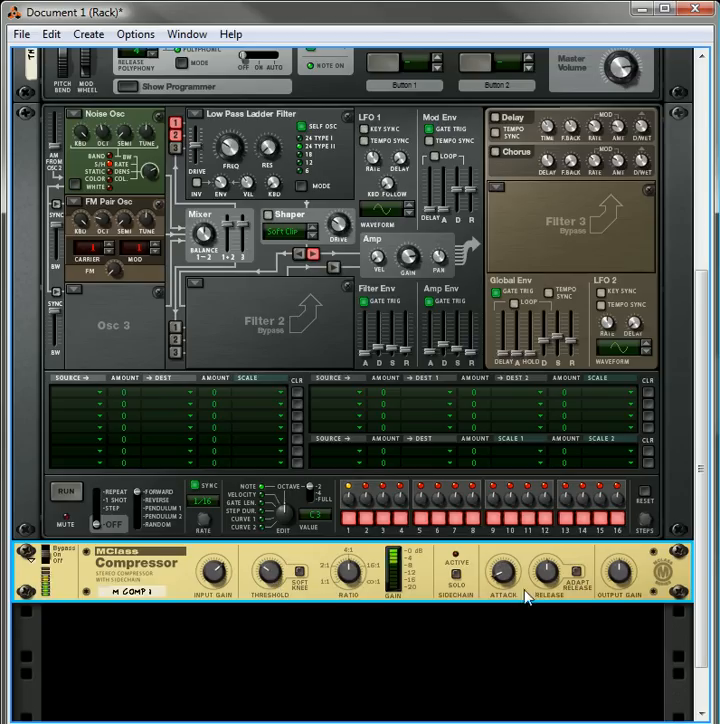
mouse_move(543, 575)
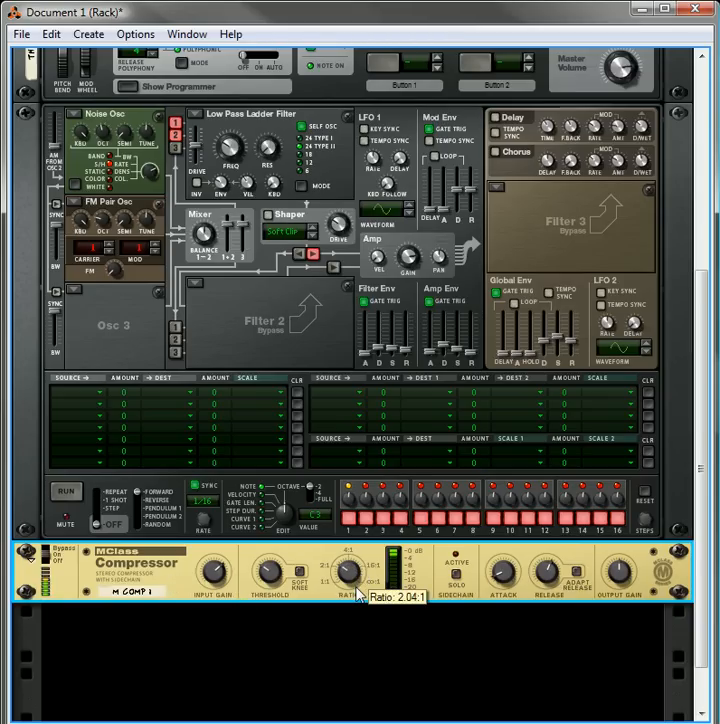
left_click_drag(364, 571, 364, 560)
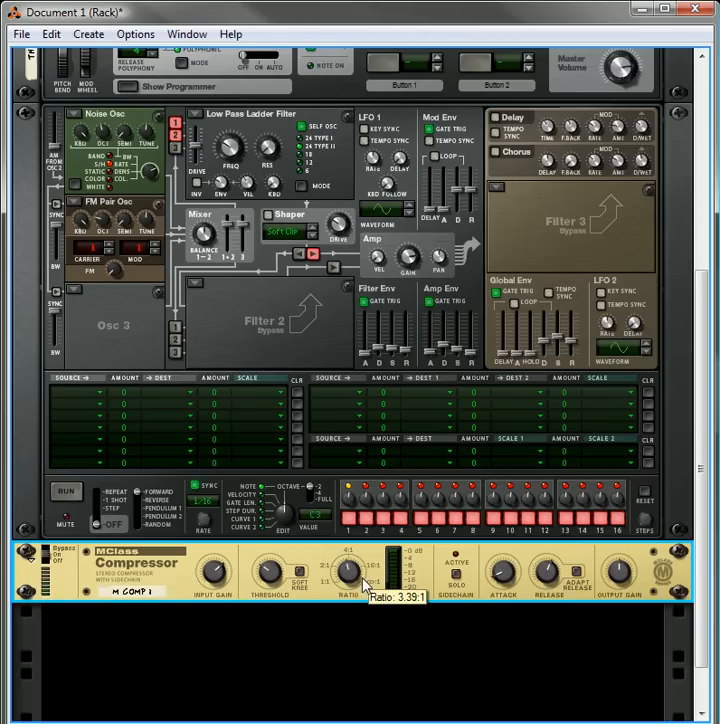
left_click_drag(348, 568, 358, 578)
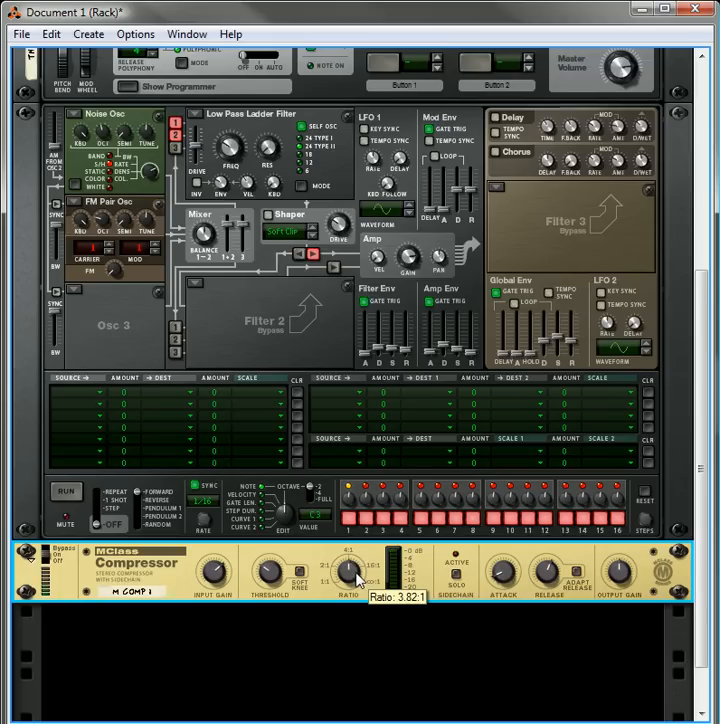
mouse_move(175, 593)
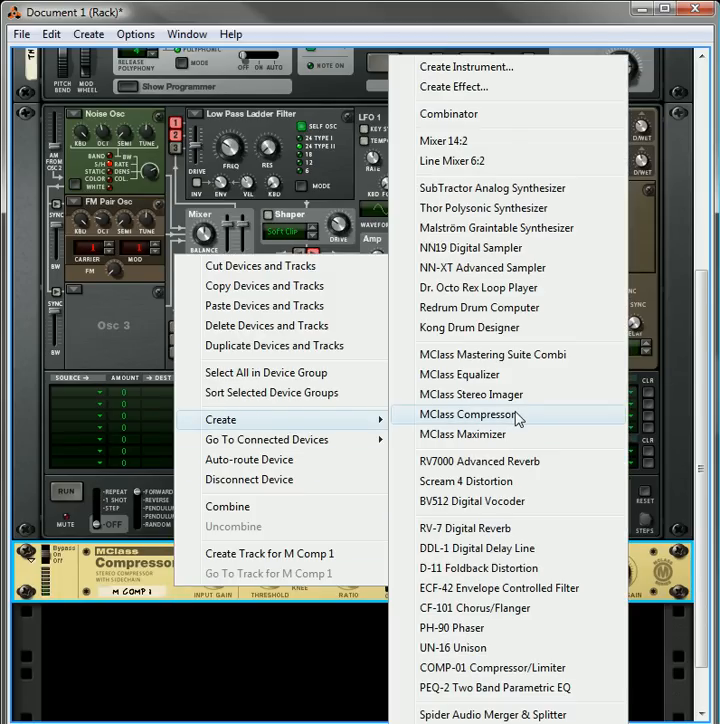
Add an MClass Maximizer below the compressor
left_click(463, 434)
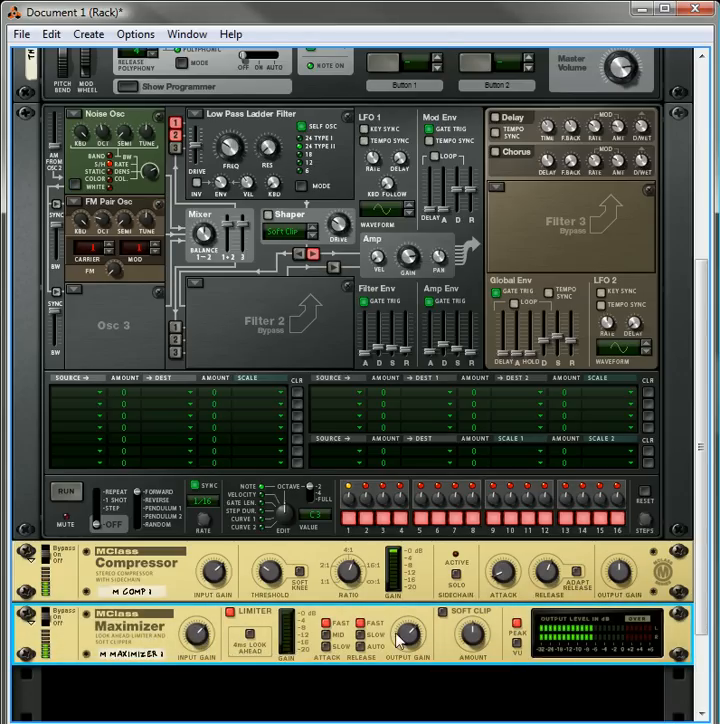
right_click(177, 587)
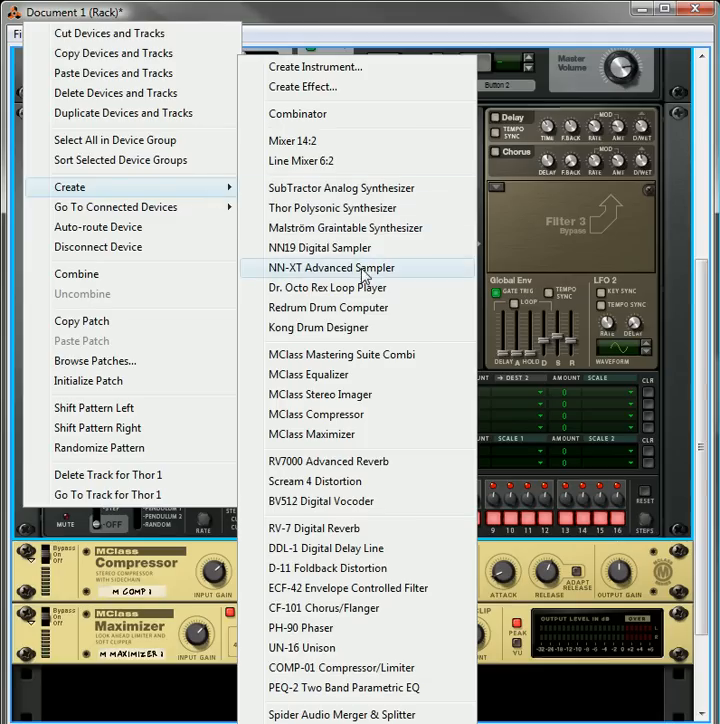
mouse_move(360, 348)
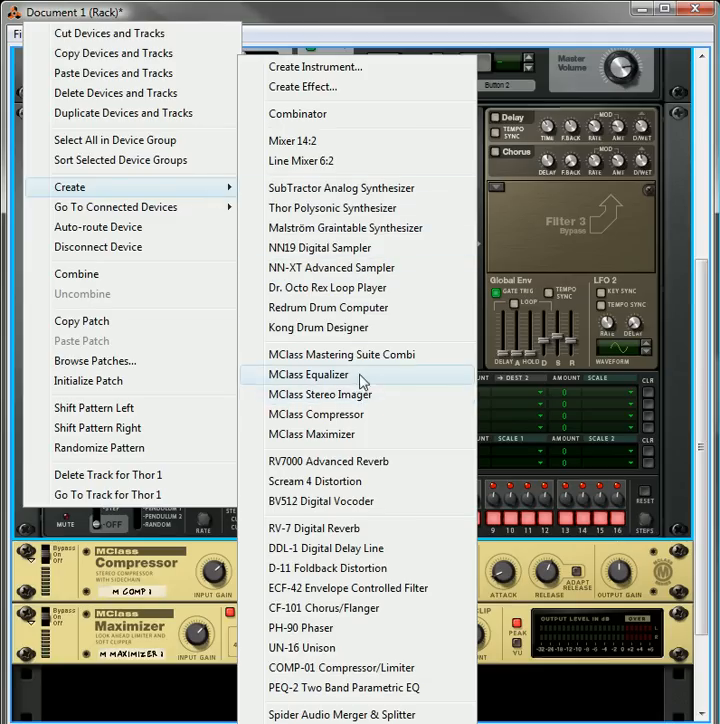
Insert an MClass Equalizer after Thor, move band 1 to about 884 Hz and boost band 2 slightly
left_click(309, 374)
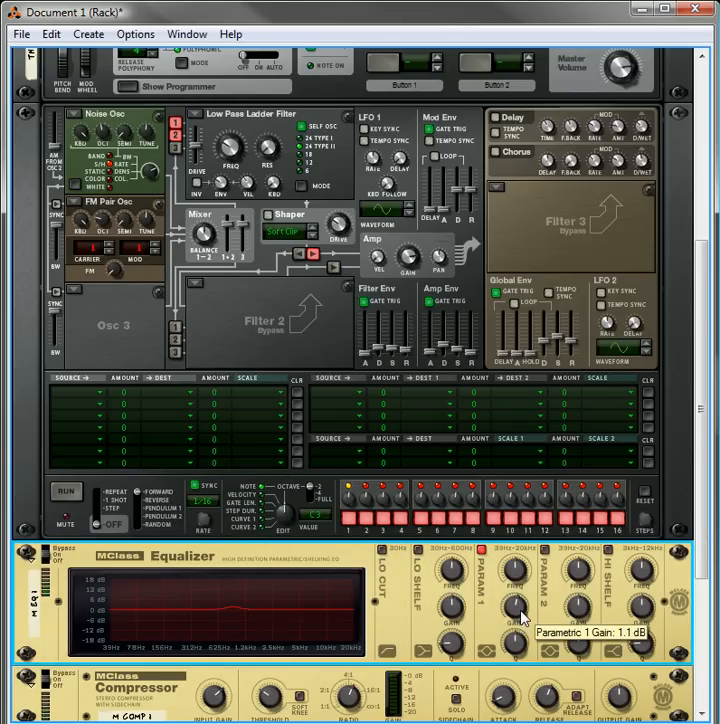
left_click_drag(515, 620, 520, 595)
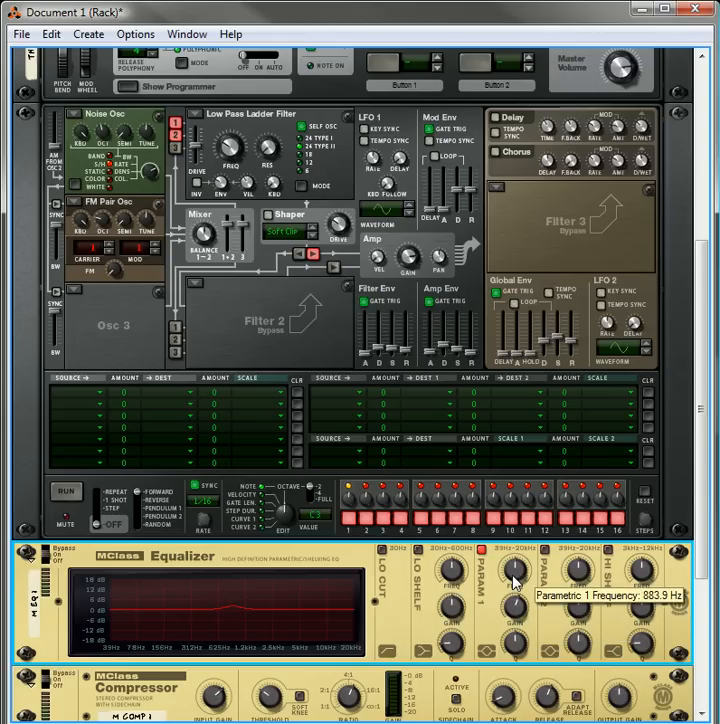
left_click_drag(516, 570, 520, 600)
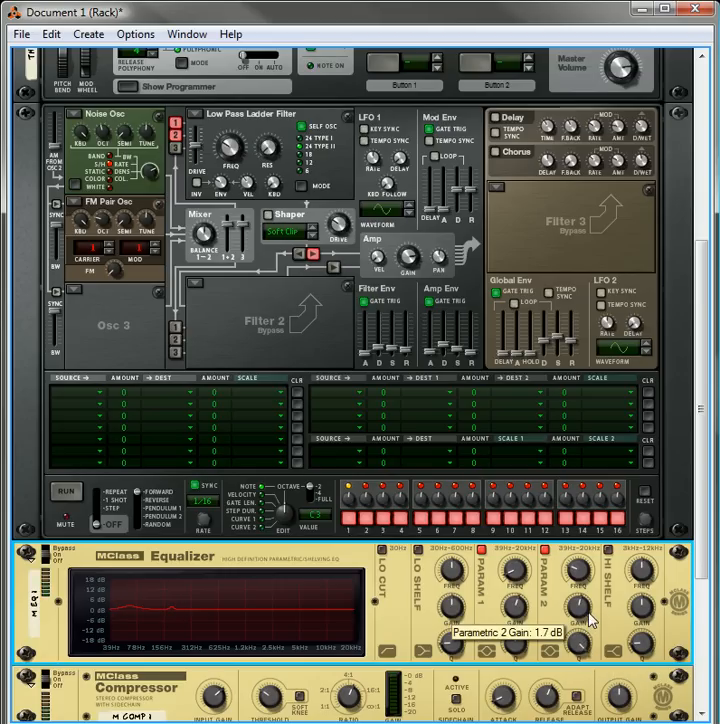
Sweep the second parametric band's frequency around and settle it near 336 Hz
left_click_drag(580, 608, 583, 580)
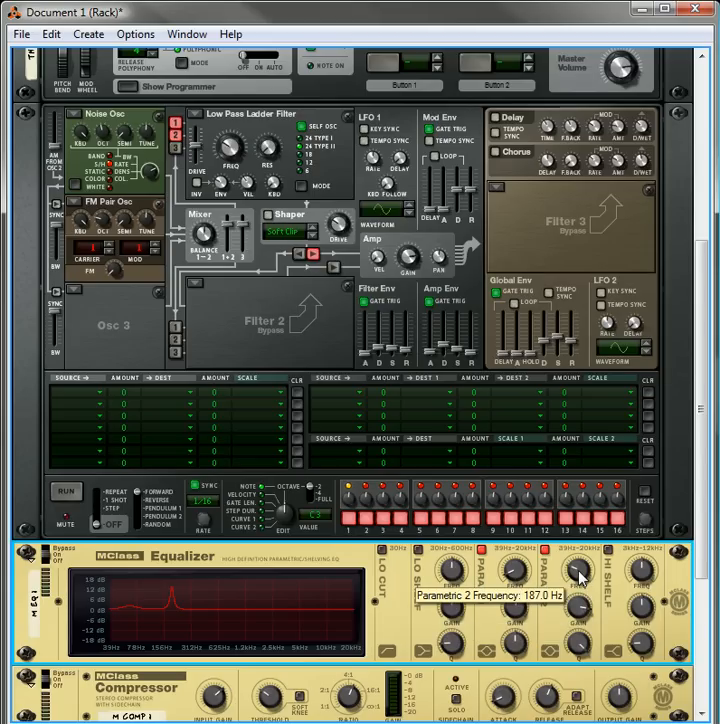
left_click_drag(578, 575, 578, 590)
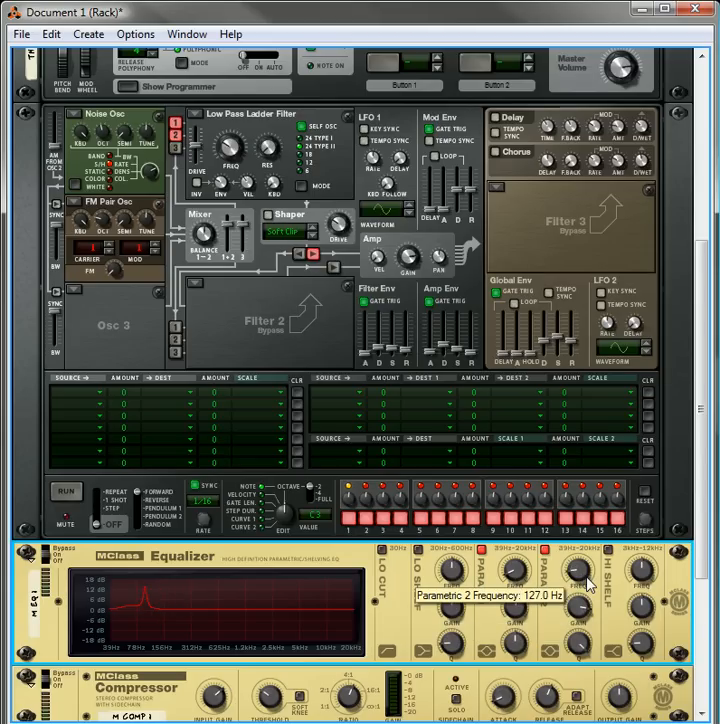
left_click_drag(580, 578, 585, 570)
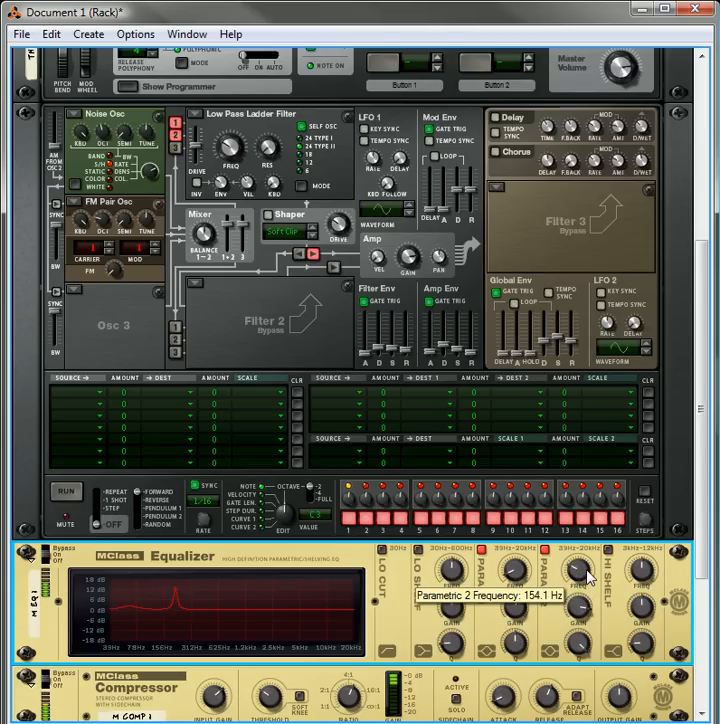
left_click_drag(585, 575, 590, 560)
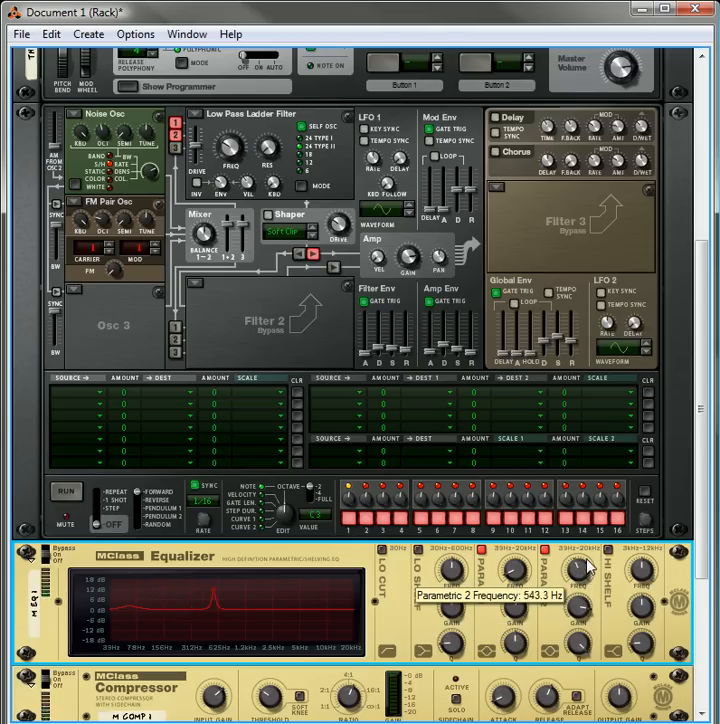
left_click_drag(585, 570, 590, 555)
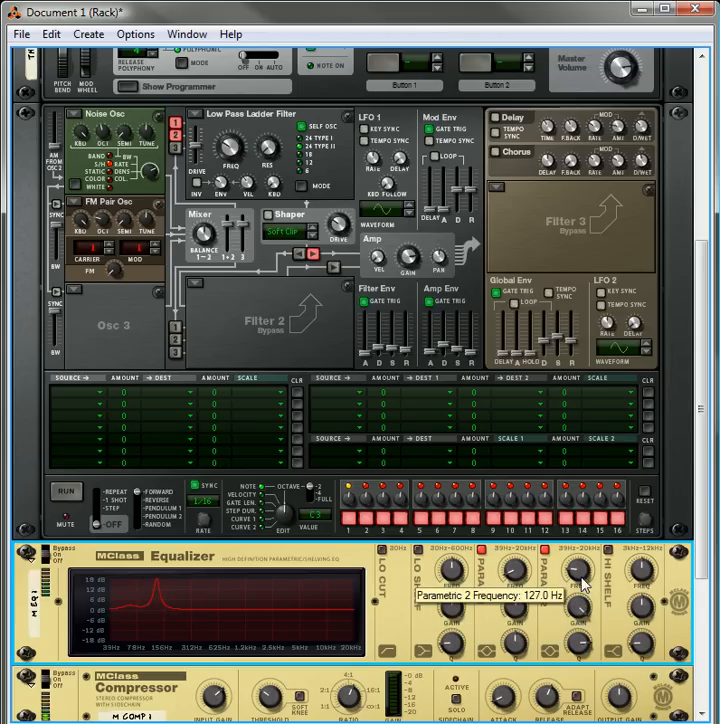
left_click_drag(578, 572, 585, 555)
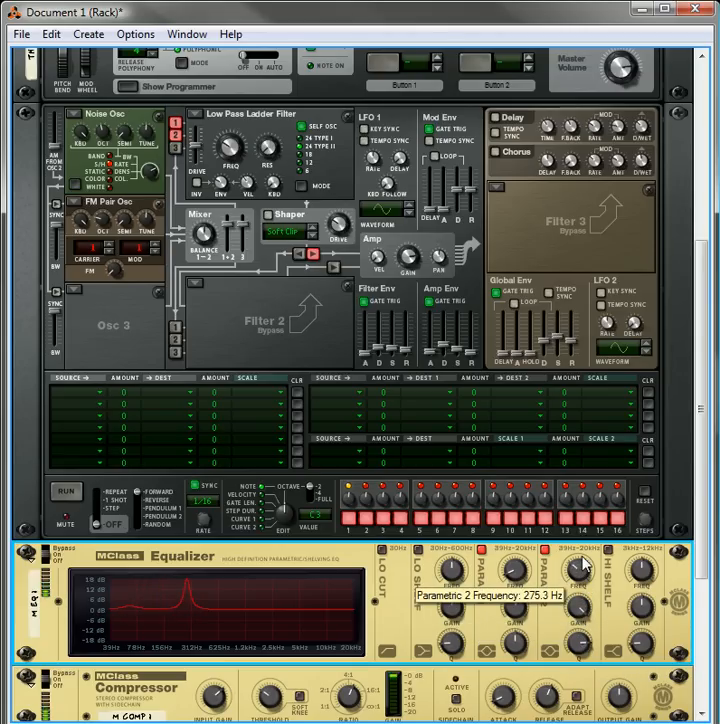
left_click_drag(587, 572, 590, 560)
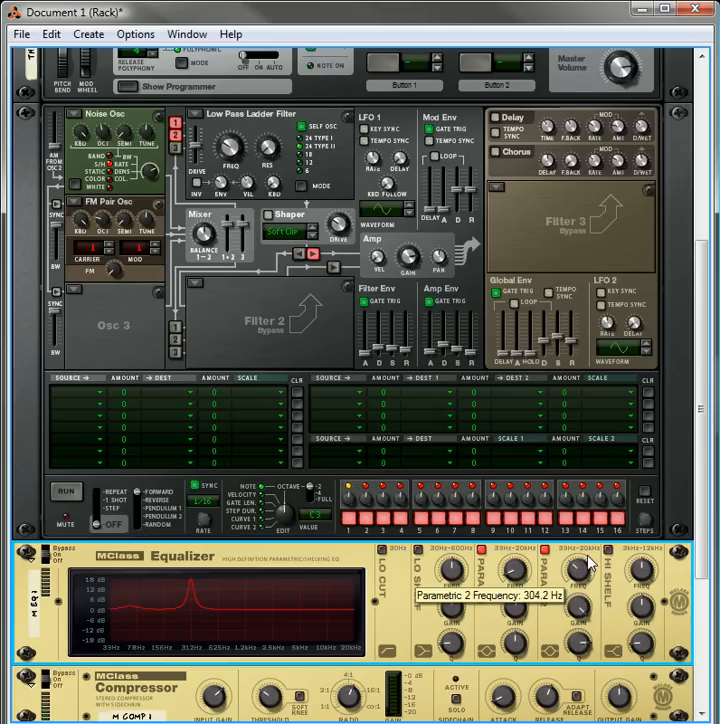
left_click_drag(575, 573, 580, 560)
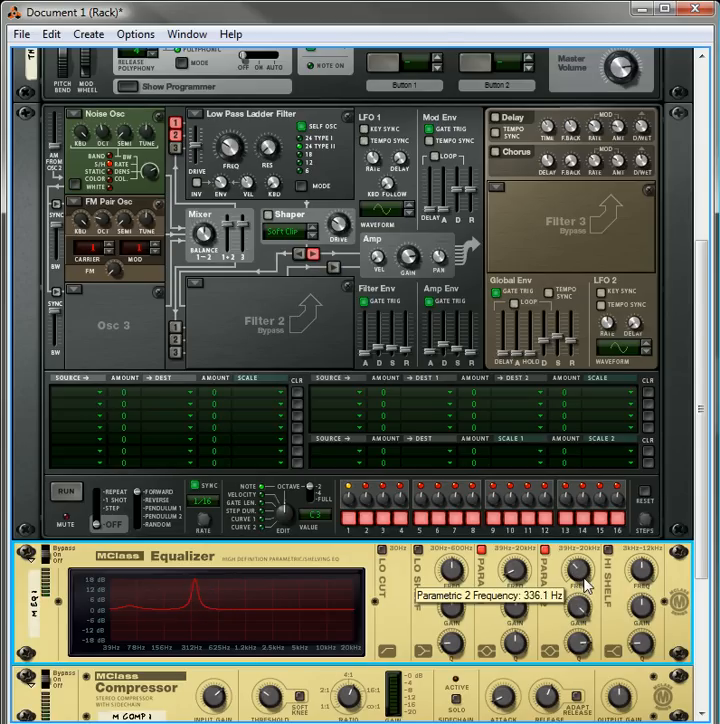
Set the second band's gain to about 10.6 dB and narrow its Q to about 30
left_click_drag(575, 575, 580, 560)
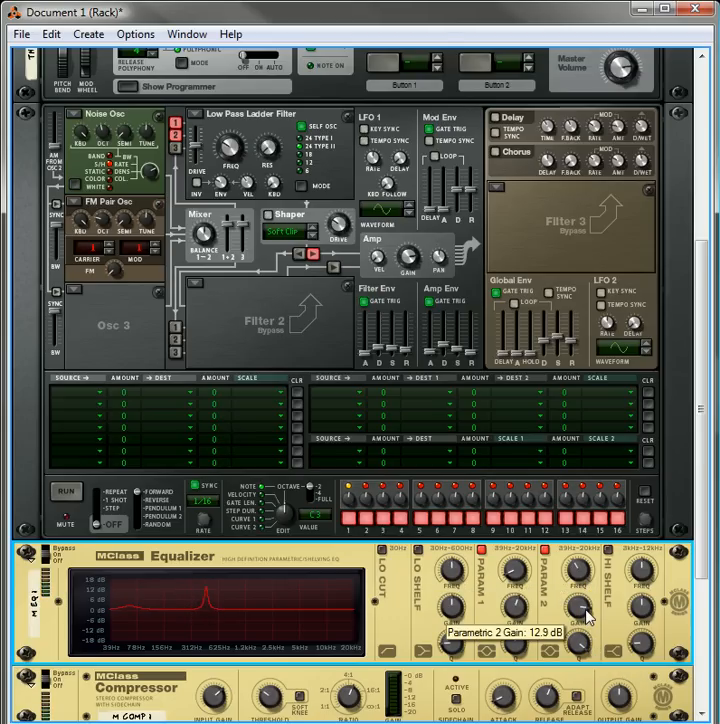
left_click_drag(584, 606, 584, 625)
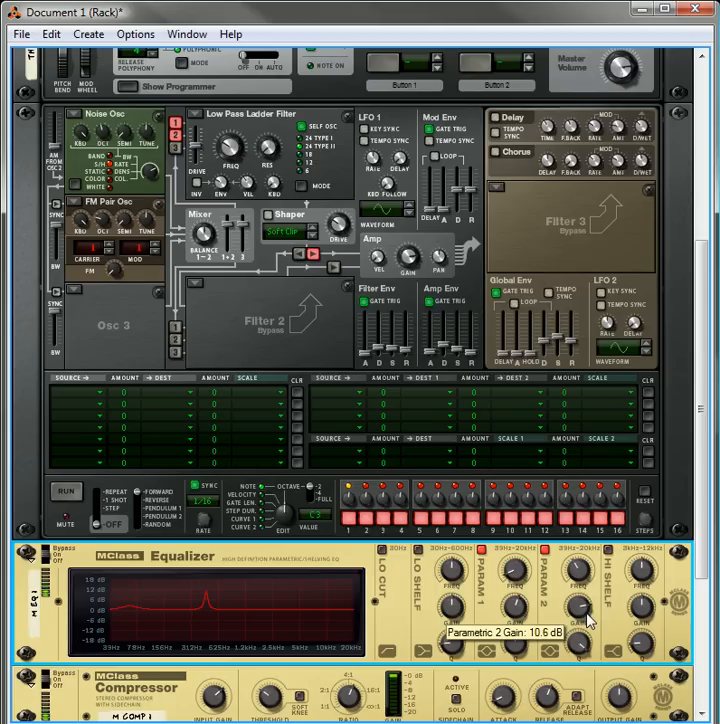
left_click_drag(575, 610, 578, 595)
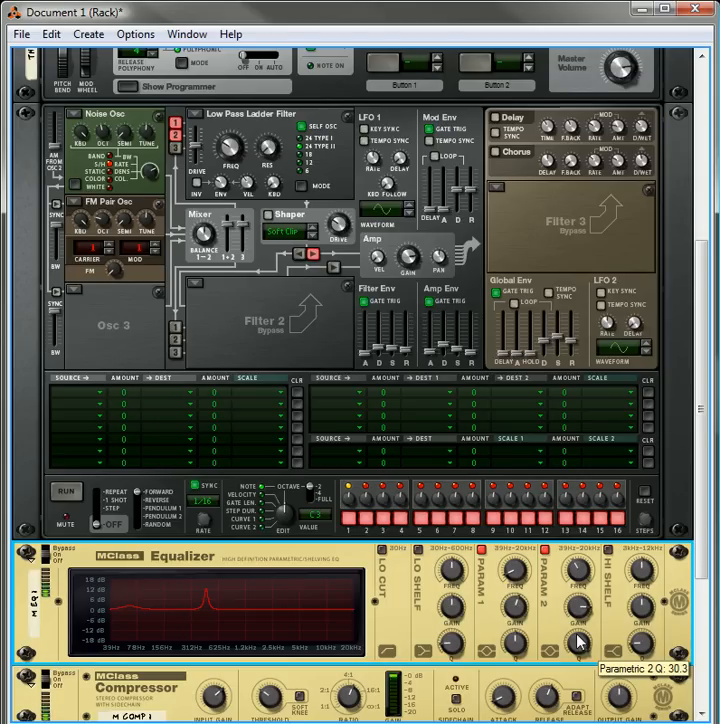
Scroll down the rack to the MClass devices beneath Thor
scroll("down", 3)
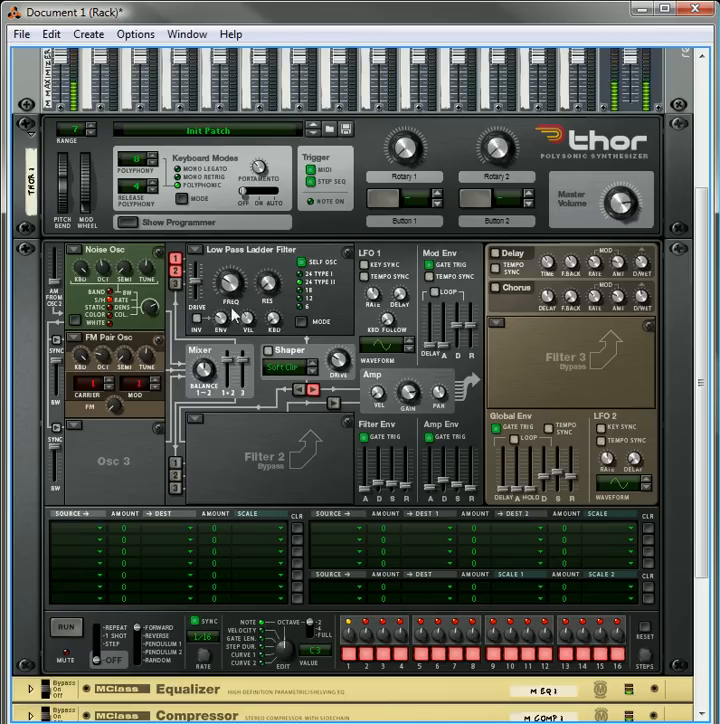
mouse_move(271, 318)
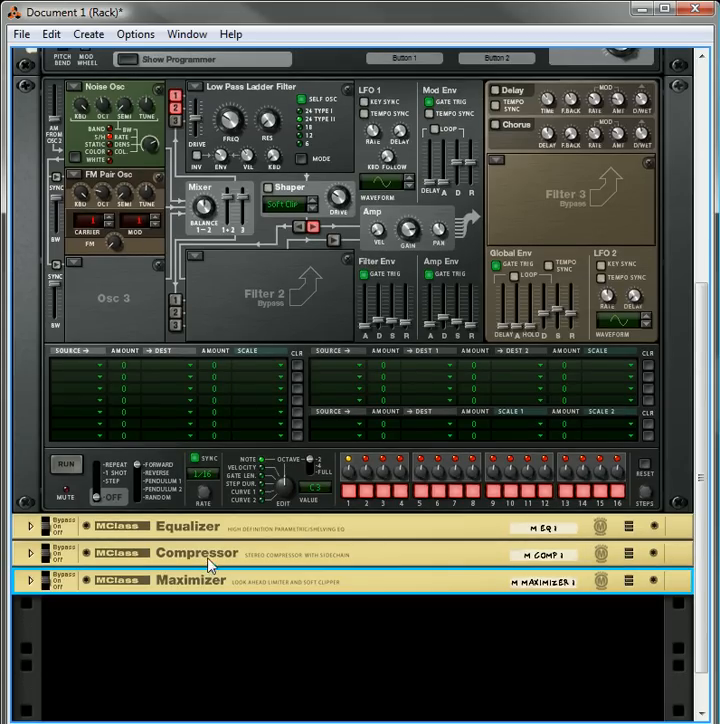
mouse_move(243, 585)
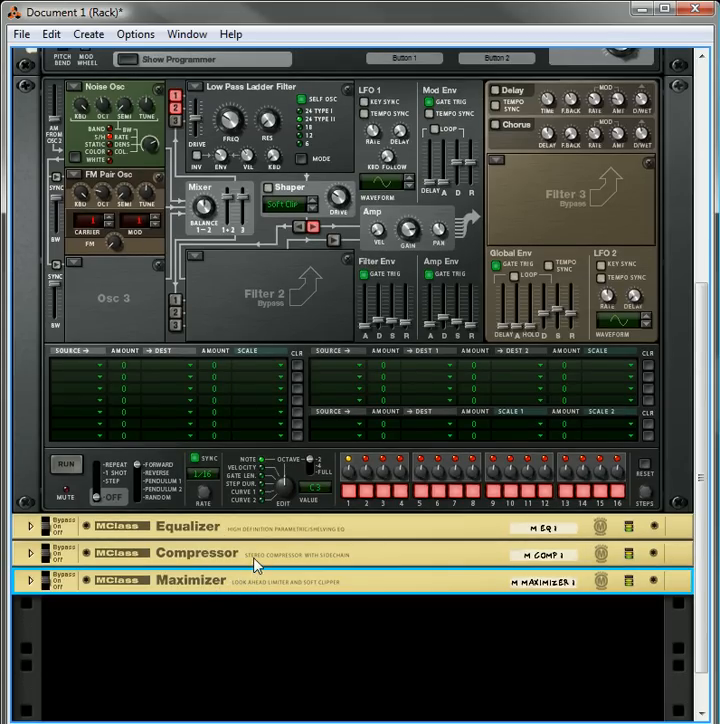
mouse_move(262, 555)
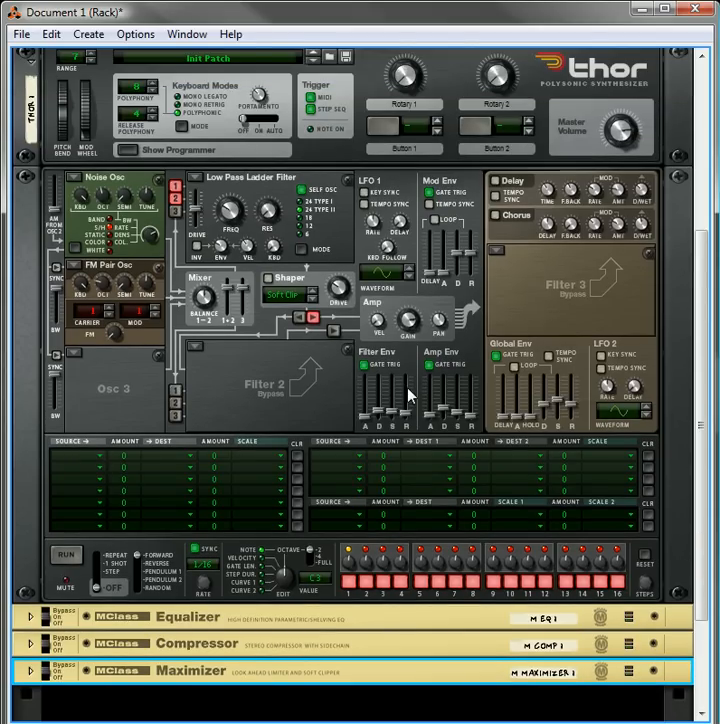
mouse_move(490, 375)
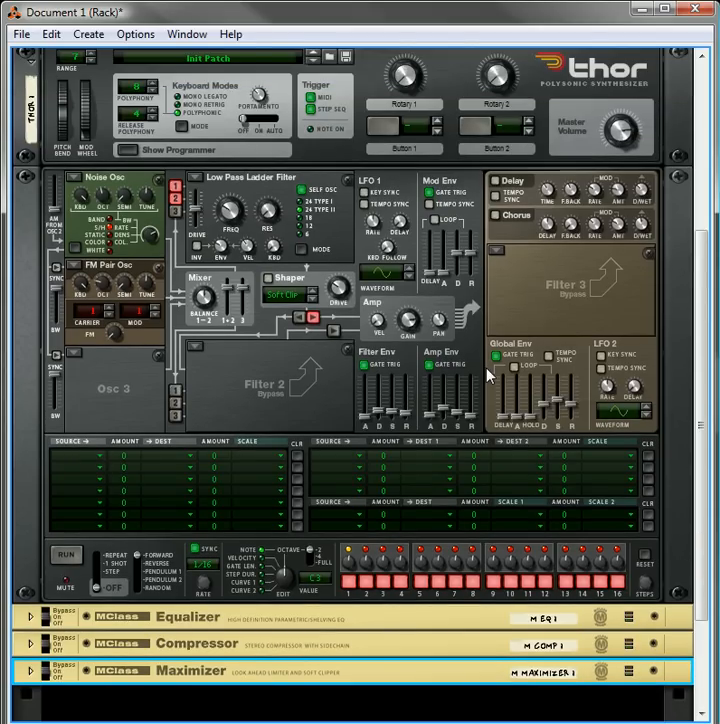